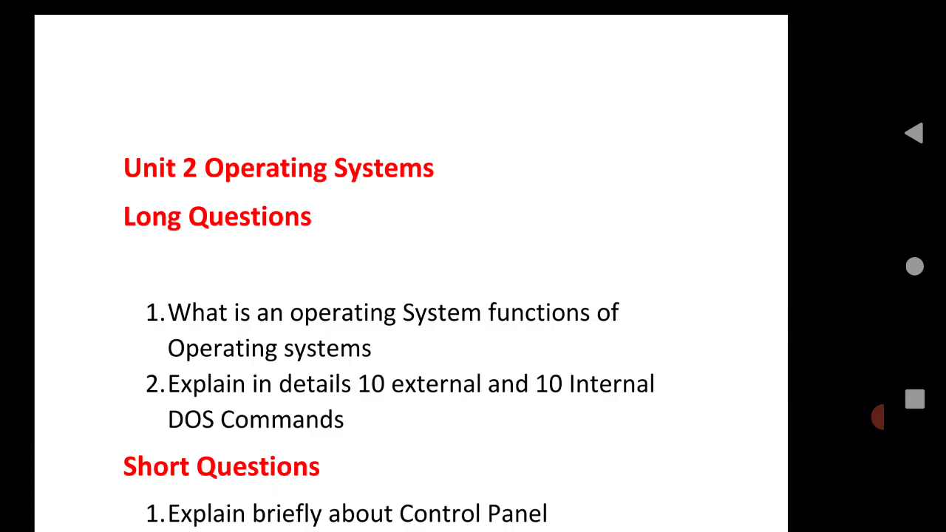
scroll("up", 3)
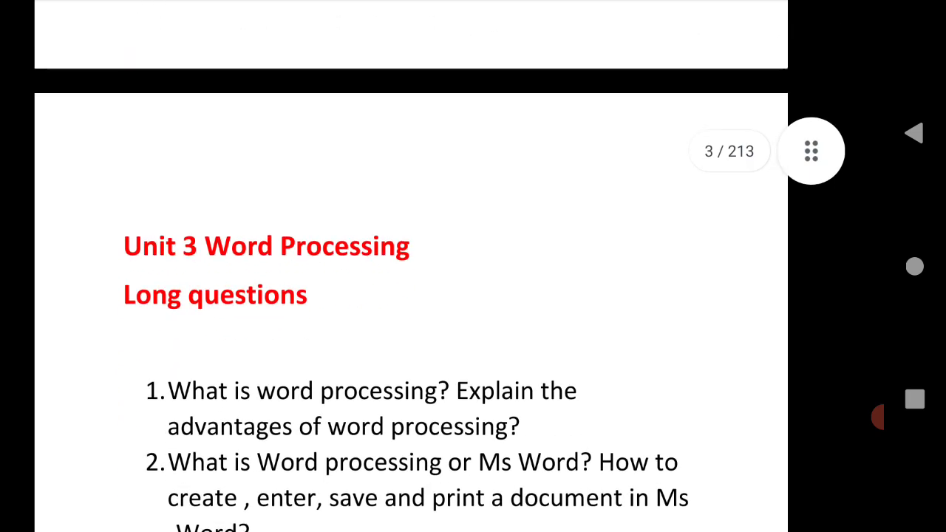
scroll("up", 3)
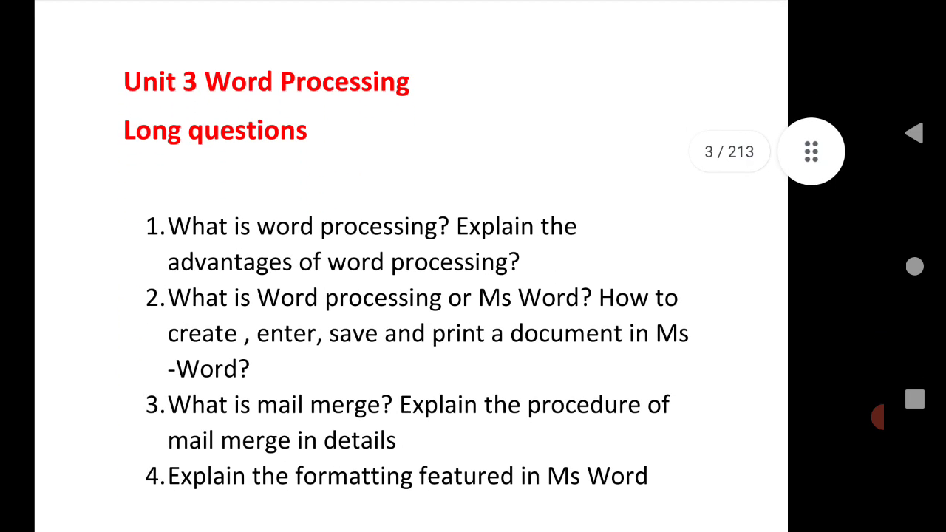
scroll("up", 3)
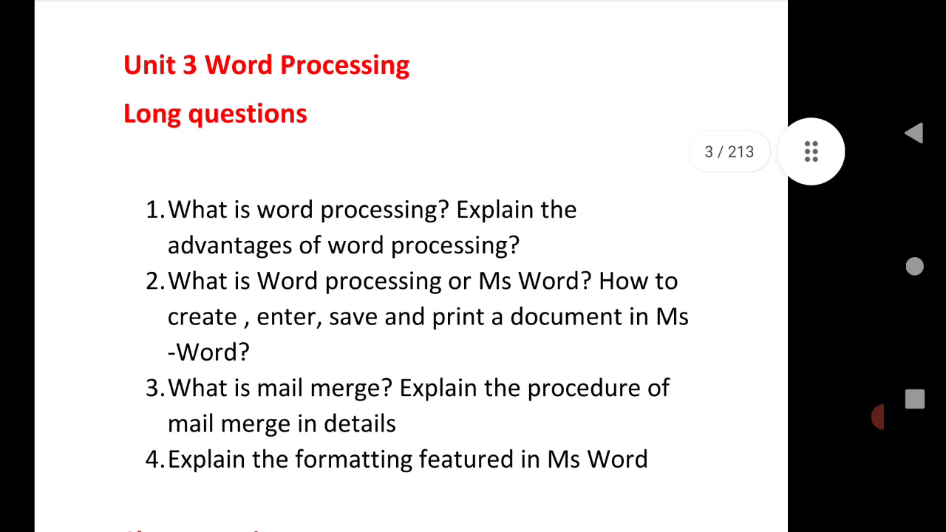
scroll("down", 3)
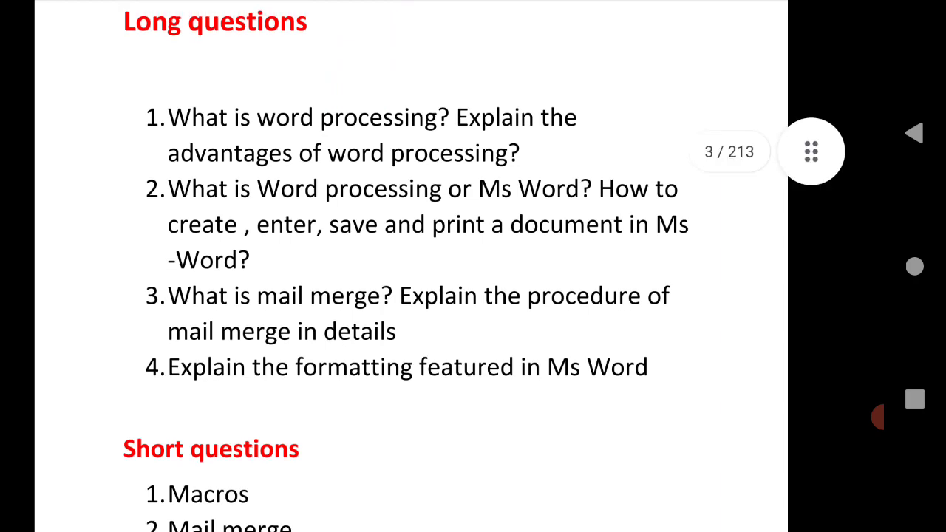
scroll("up", 3)
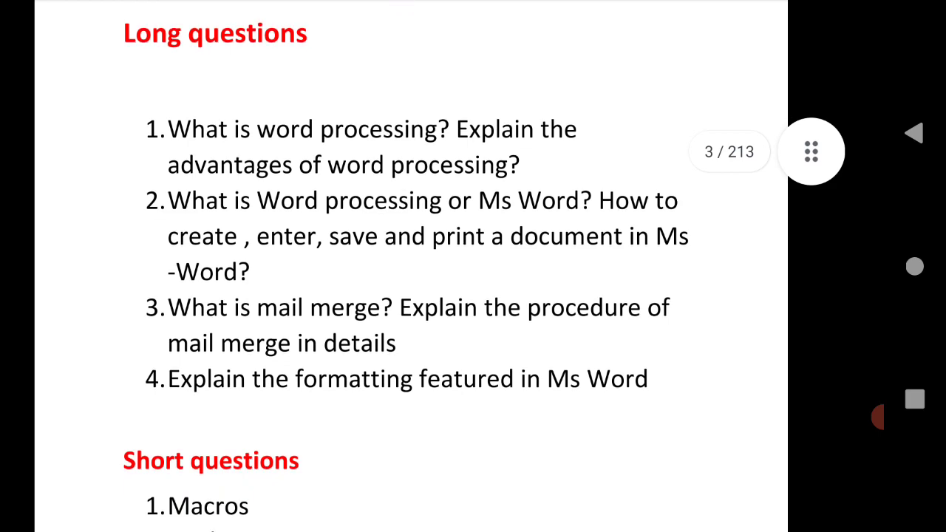
scroll("up", 3)
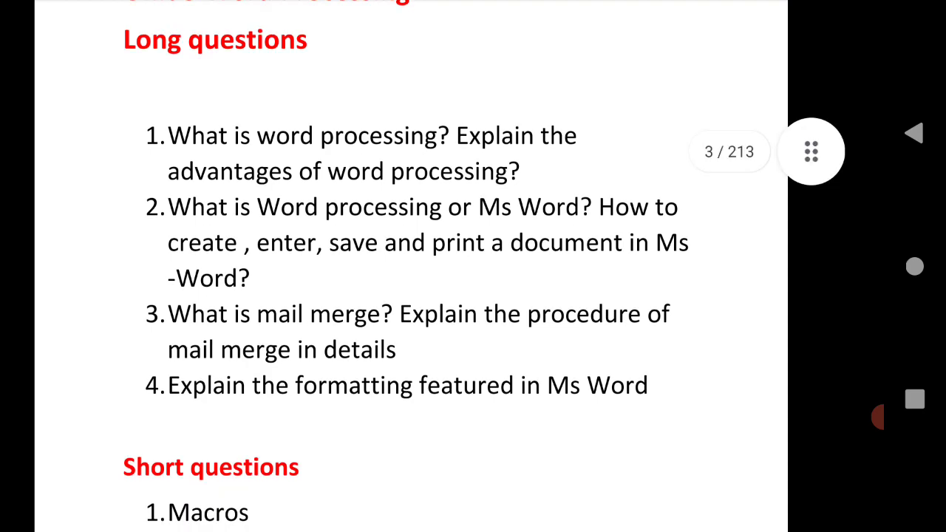
scroll("down", 3)
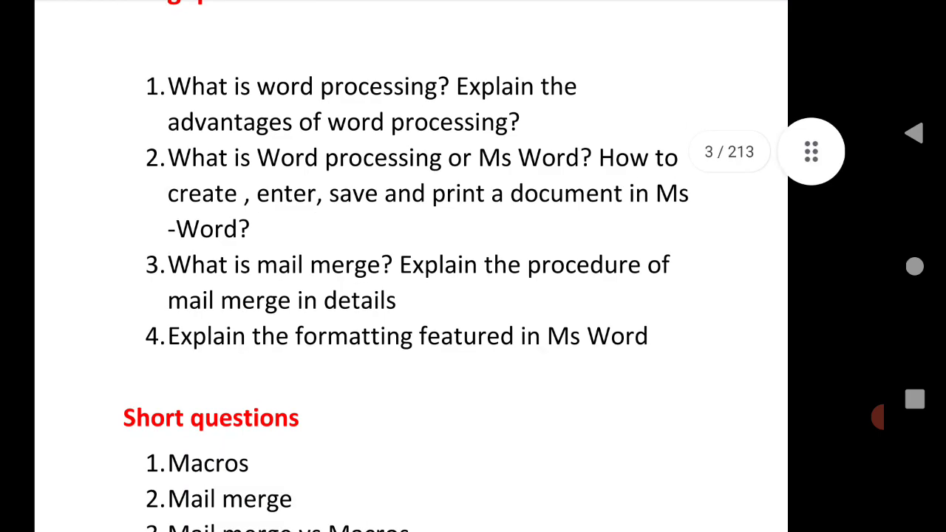
scroll("up", 3)
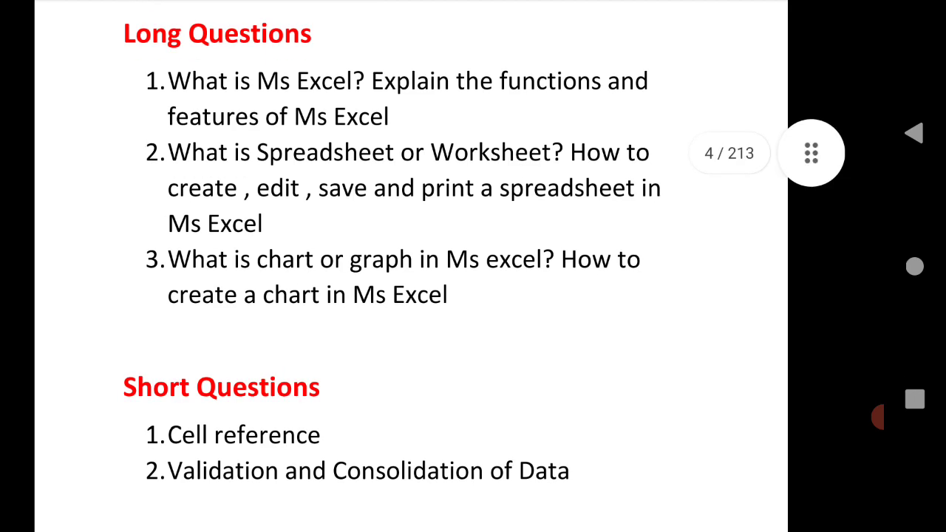
scroll("up", 3)
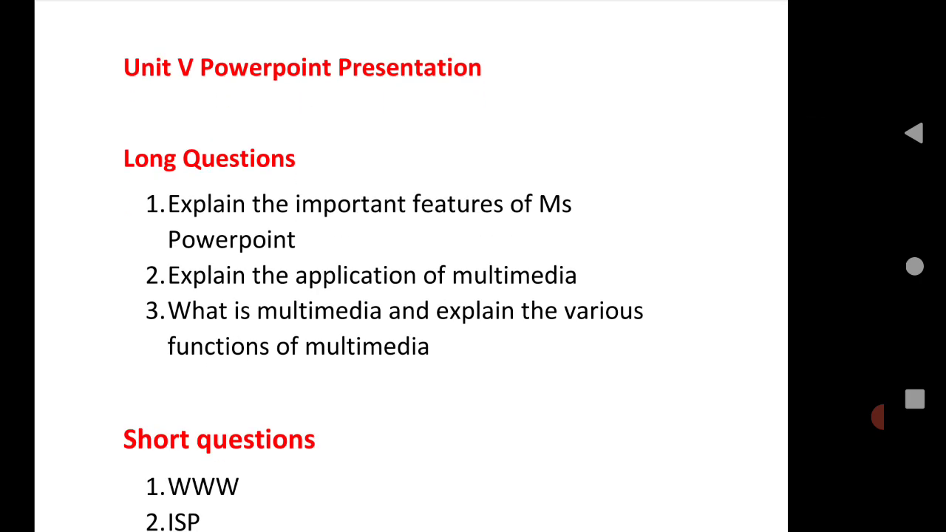
scroll("up", 3)
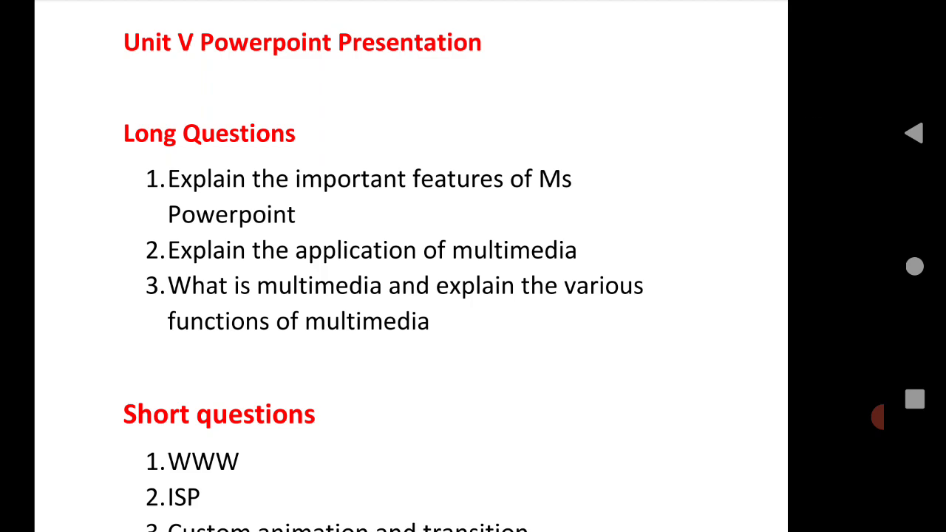